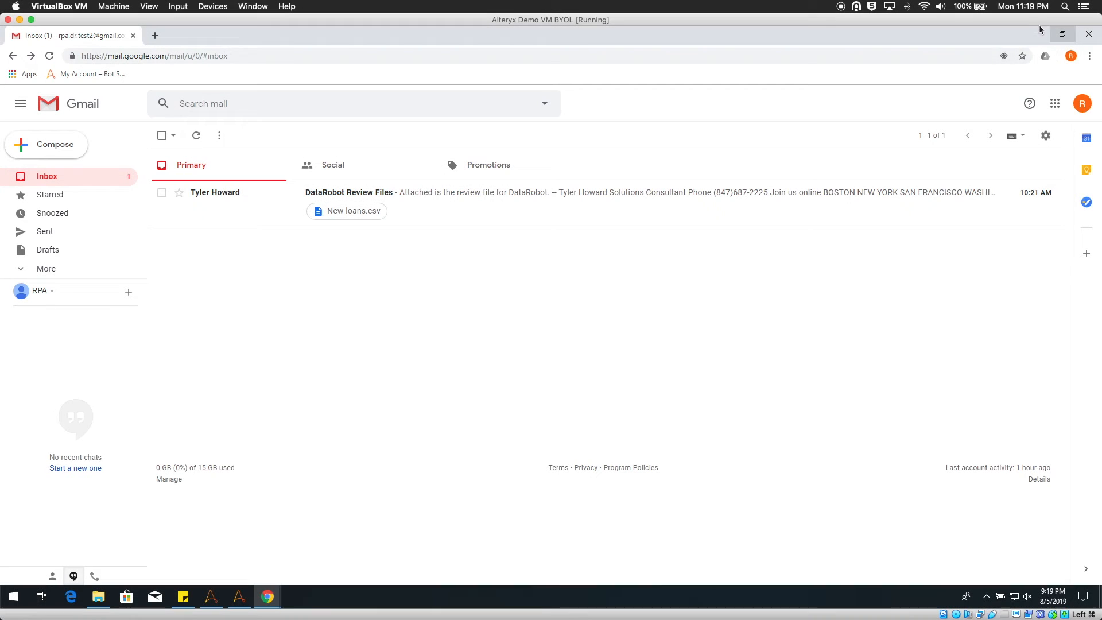
pyautogui.moveTo(379, 200)
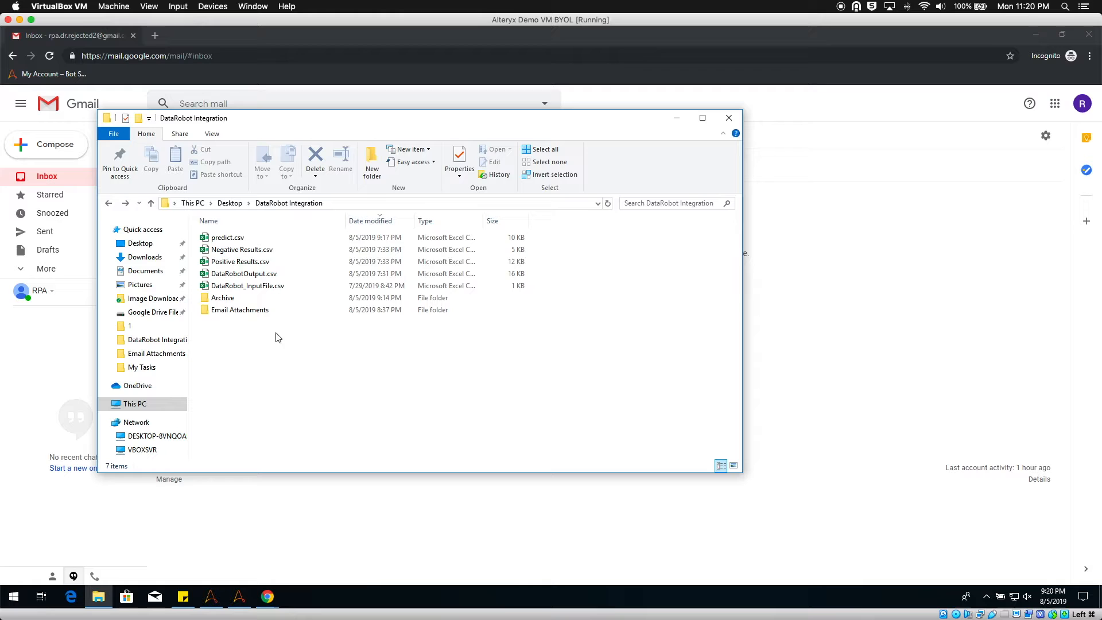
# - Navigate into the DataRobot Integration and Email Attachments folders to reach predict.csv
pyautogui.doubleClick(240, 310)
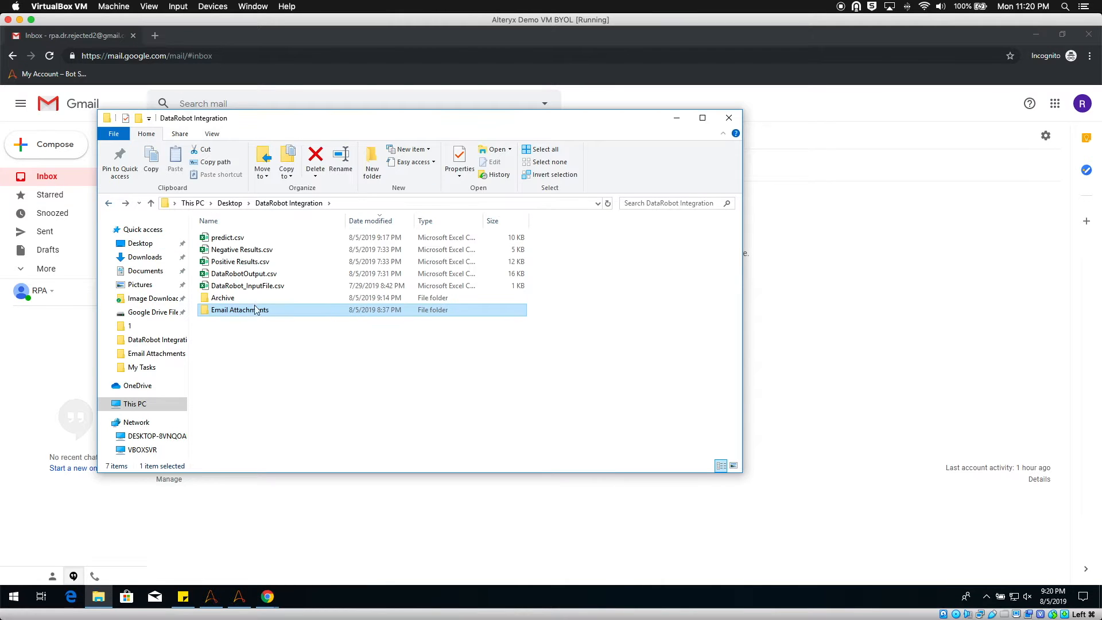
pyautogui.doubleClick(227, 236)
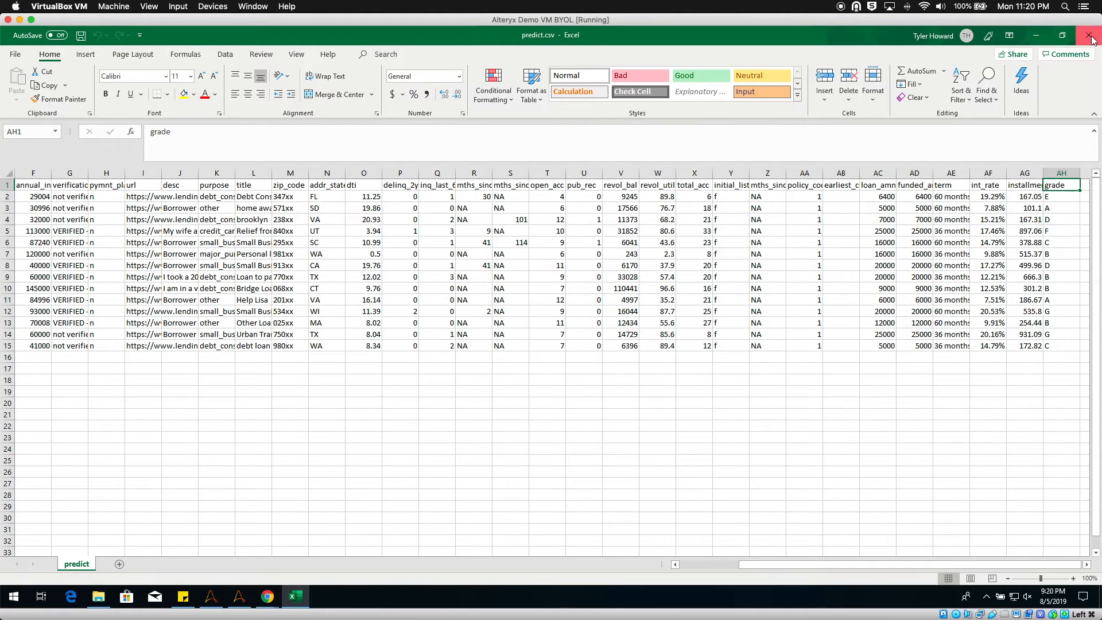
# - Close predict.csv and run the DataRobot loan integration task from the Workbench
pyautogui.click(239, 596)
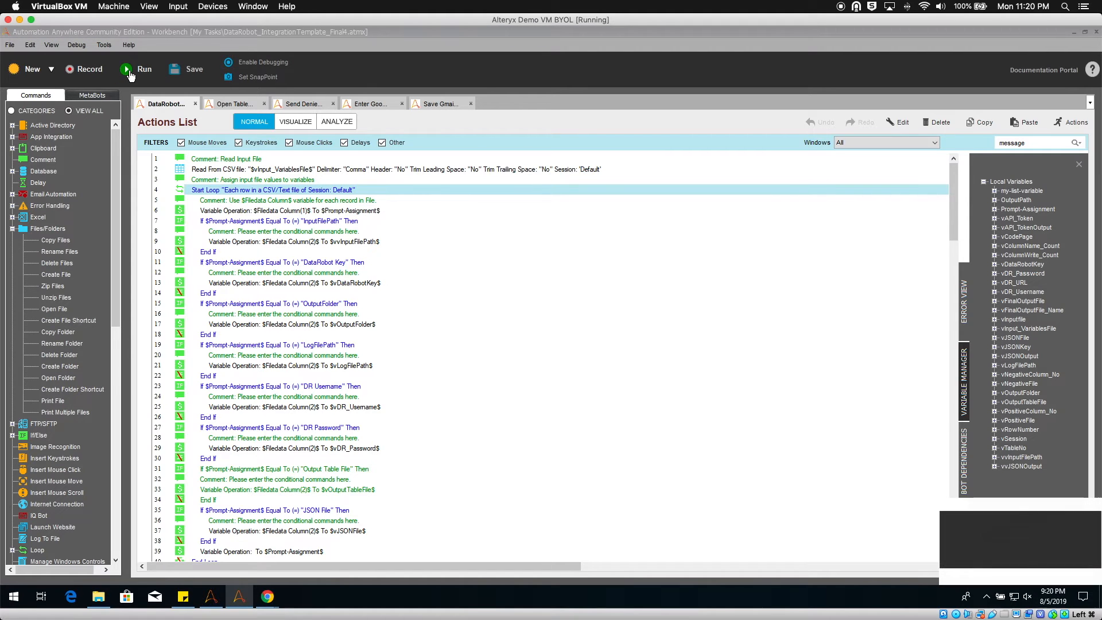
pyautogui.click(126, 69)
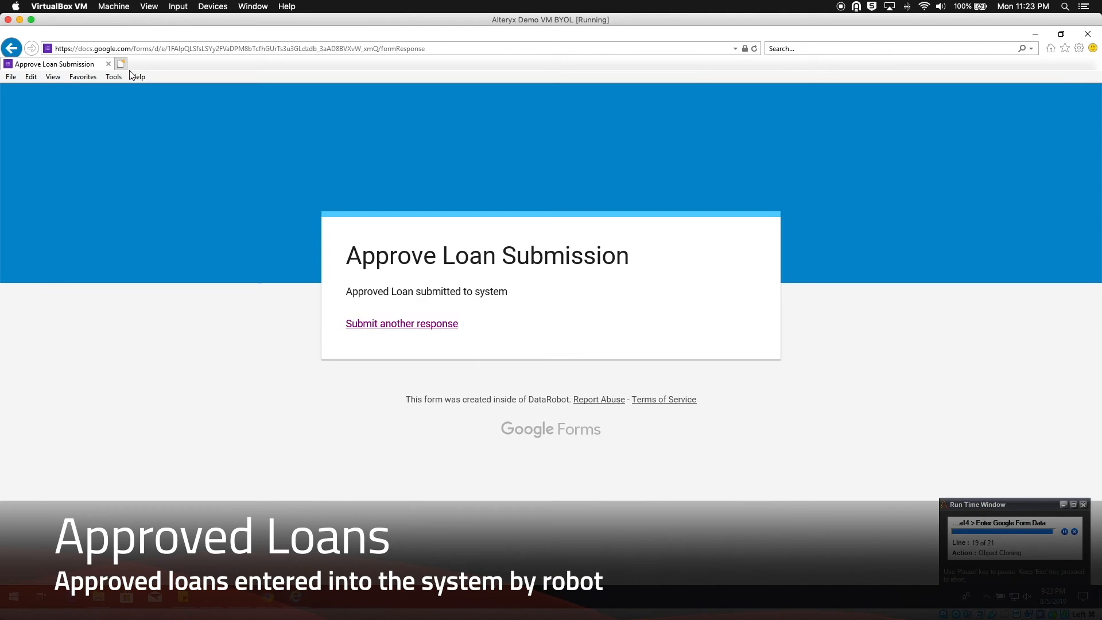
# - Let the bot submit the Approve Loan Submission form for each approved loan
pyautogui.click(402, 324)
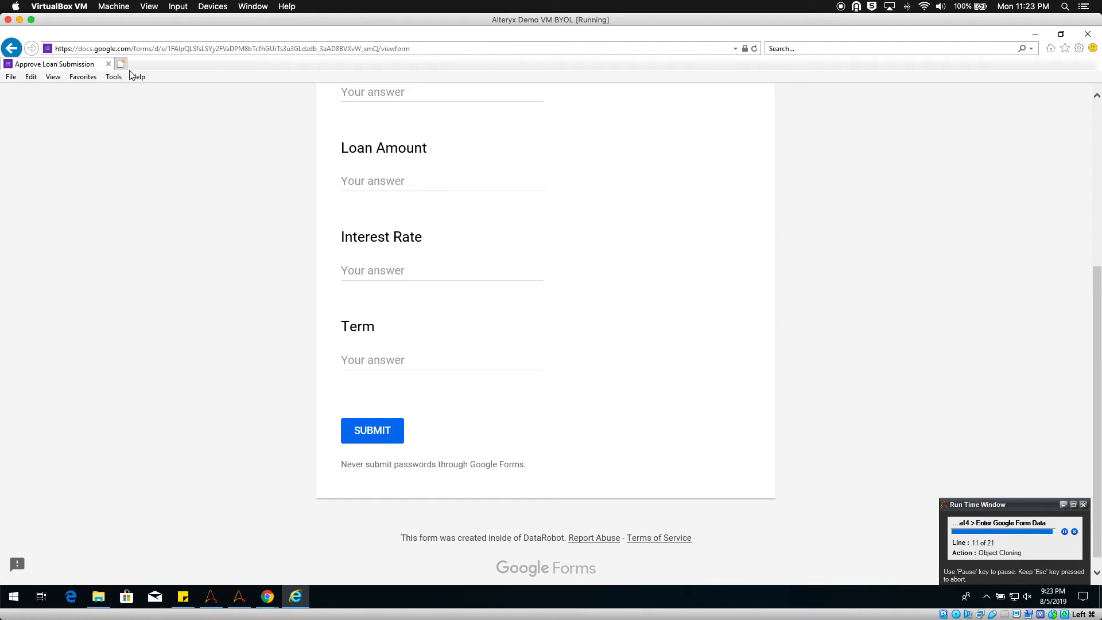
pyautogui.click(372, 430)
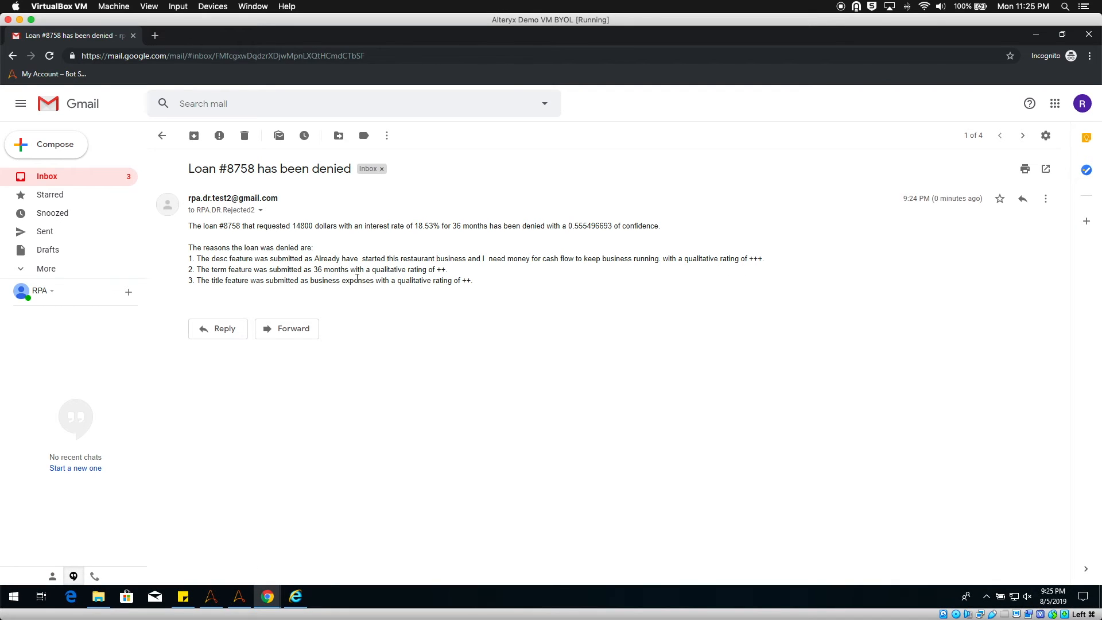
pyautogui.moveTo(458, 273)
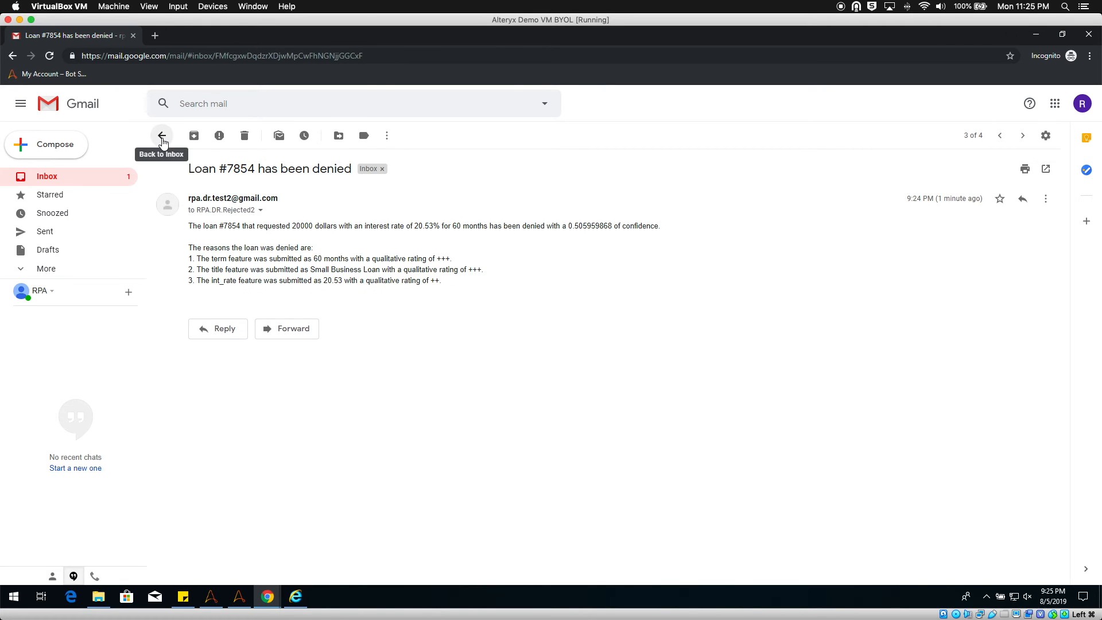
# - Return from the loan-denied emails to the Gmail inbox list
pyautogui.click(163, 136)
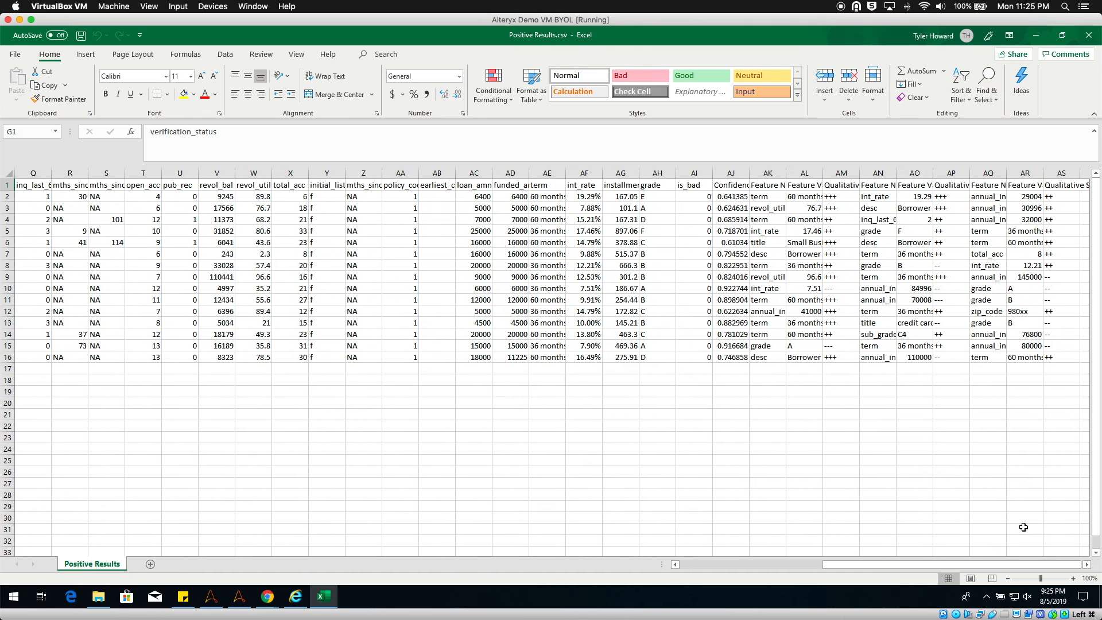
# - Select header cell AI1 to review the is_bad column in Positive Results.csv
pyautogui.click(694, 185)
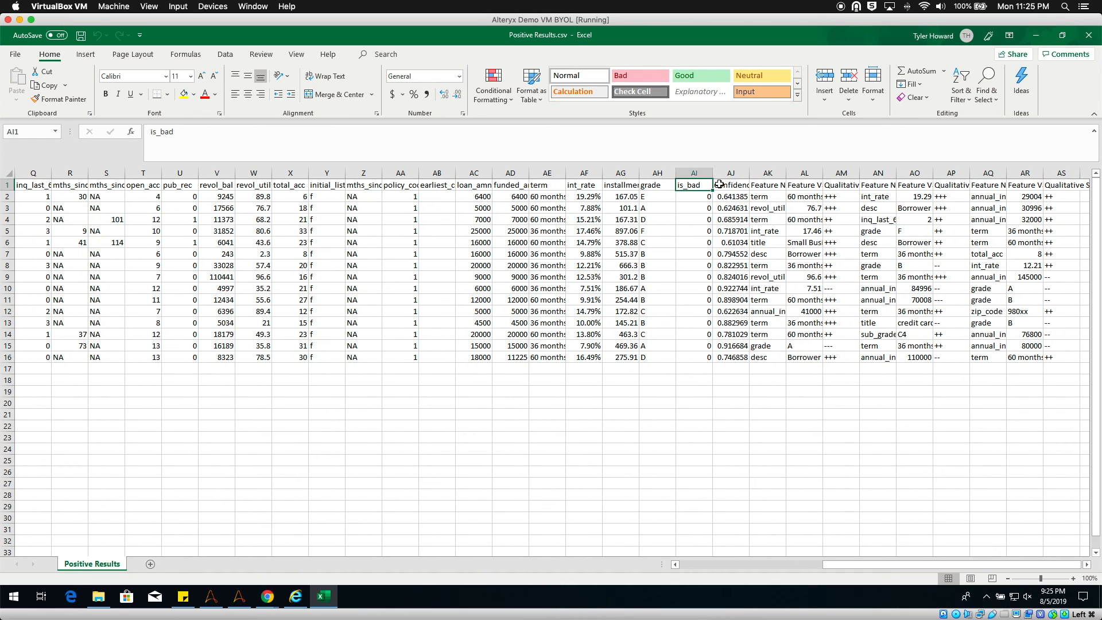